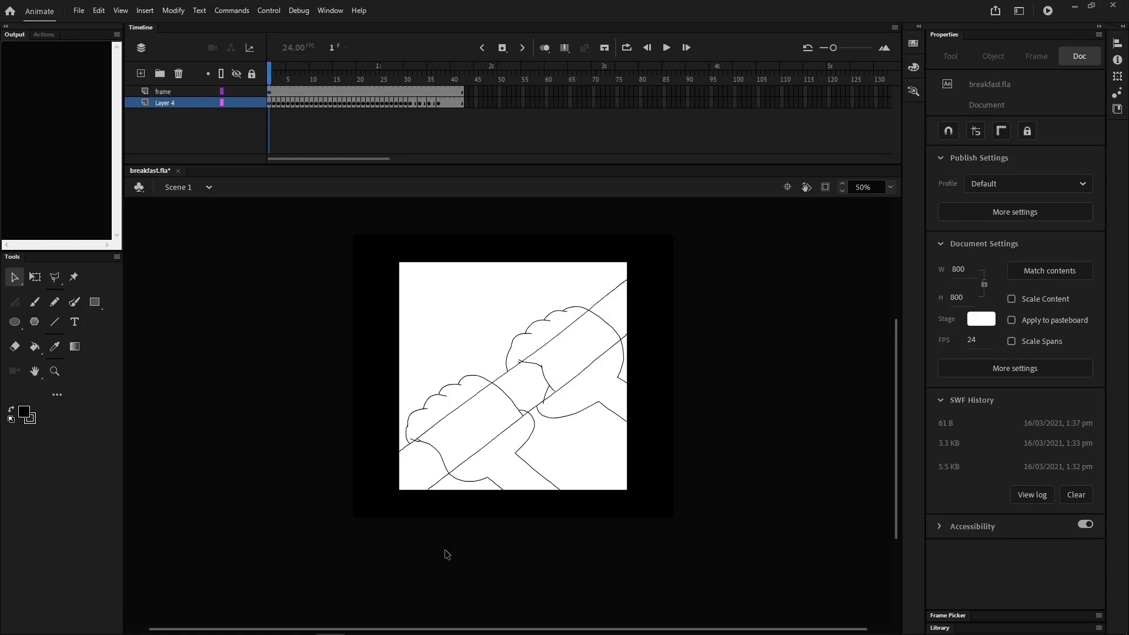
mouse_move(288, 268)
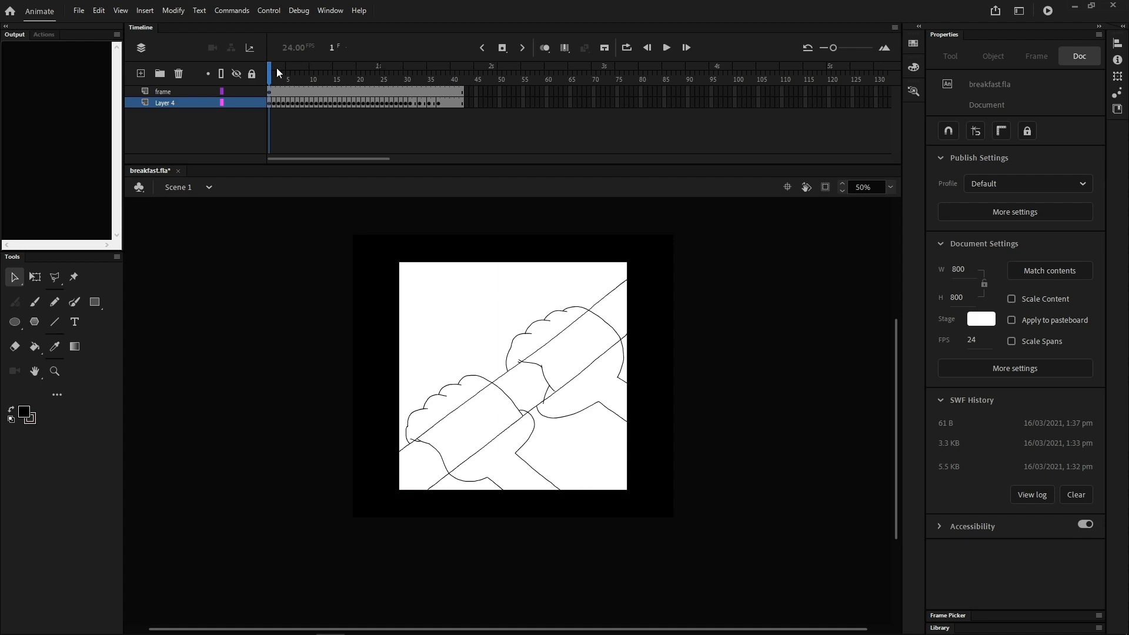
Step: Enter the hands symbol and show the left hand layer as a full drawing, not an outline
click(231, 10)
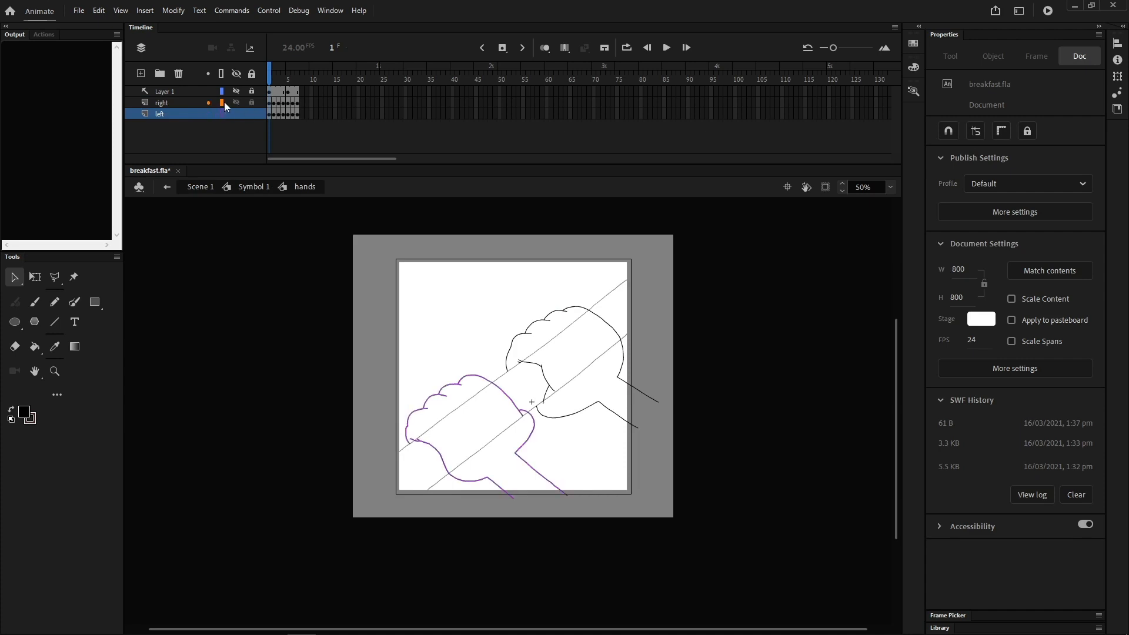
click(236, 114)
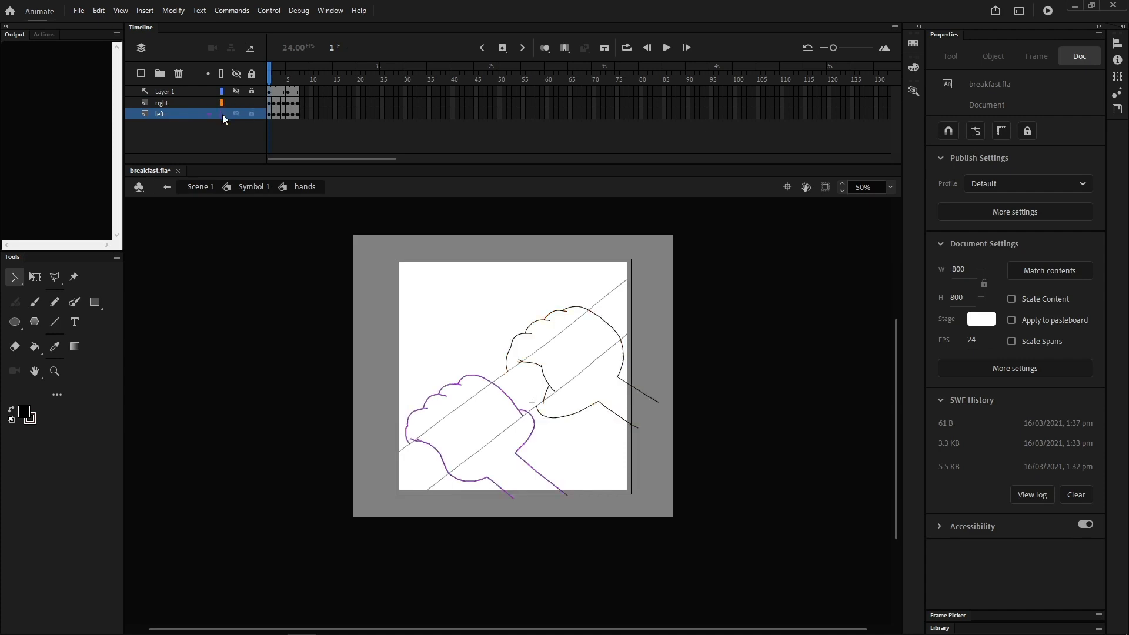
click(162, 102)
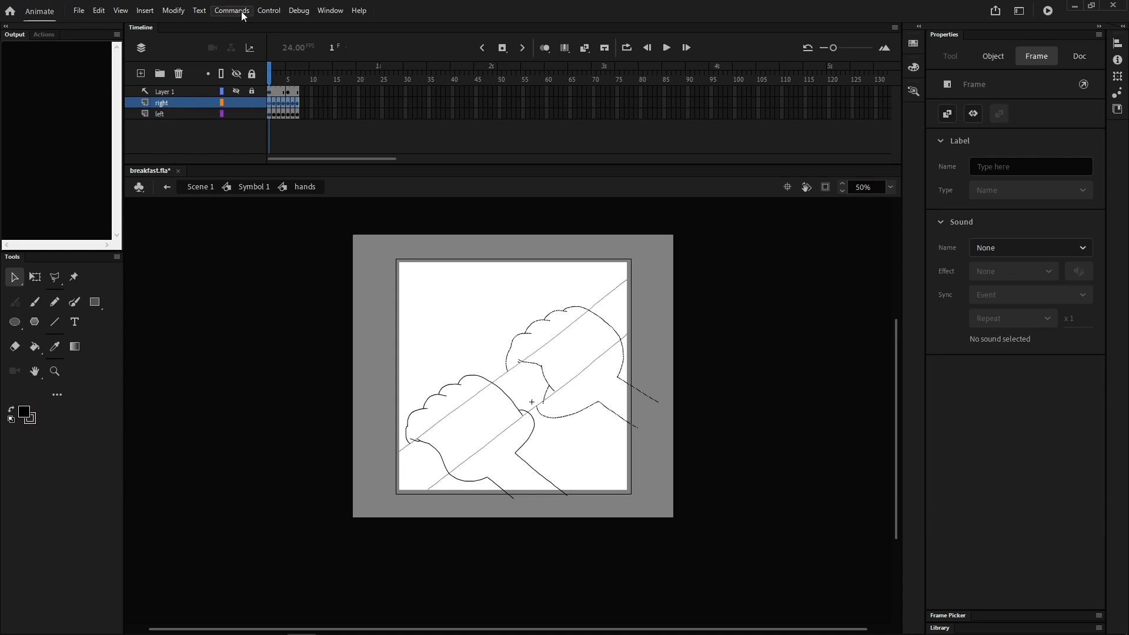
Step: Run Swf Exporter Pro and save the right hand layer as right hand.swf, replacing the older export
click(231, 10)
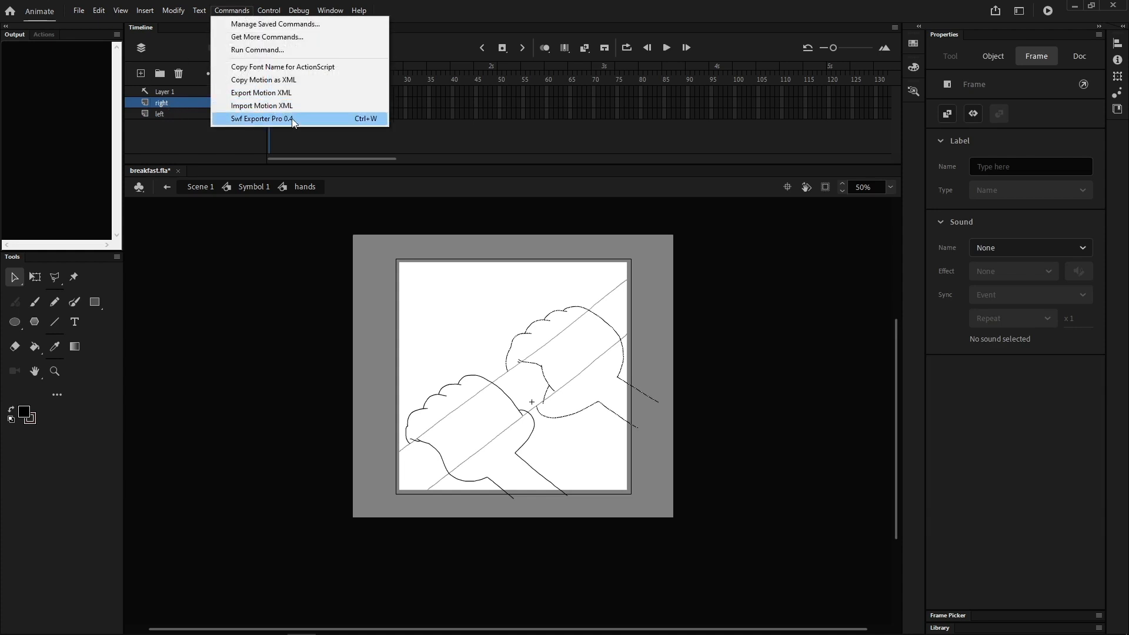
click(265, 118)
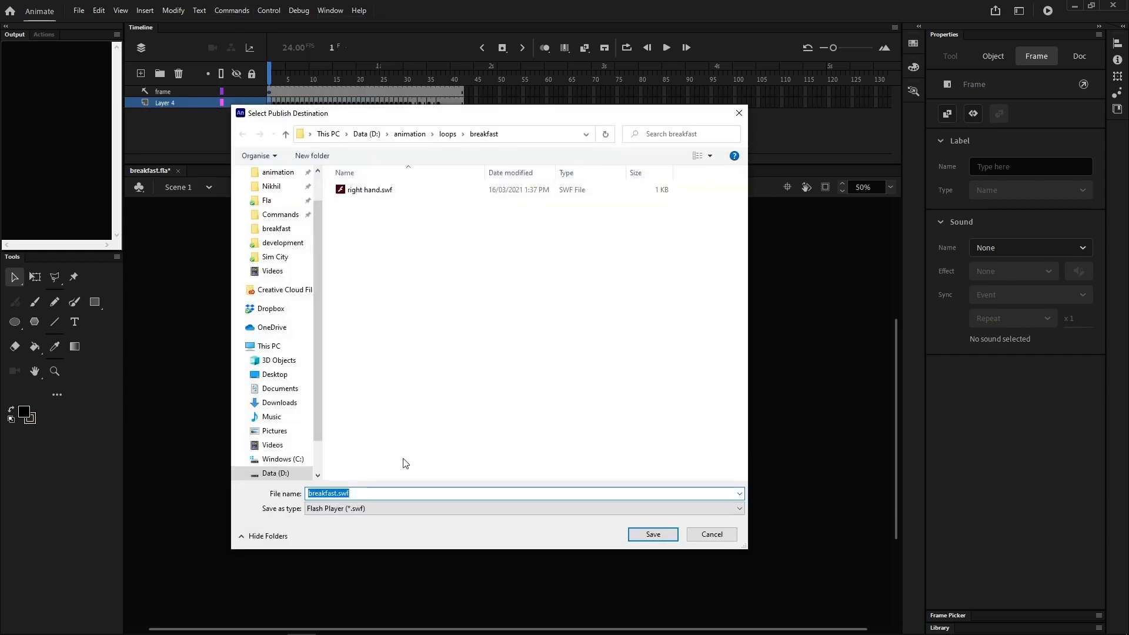
click(651, 535)
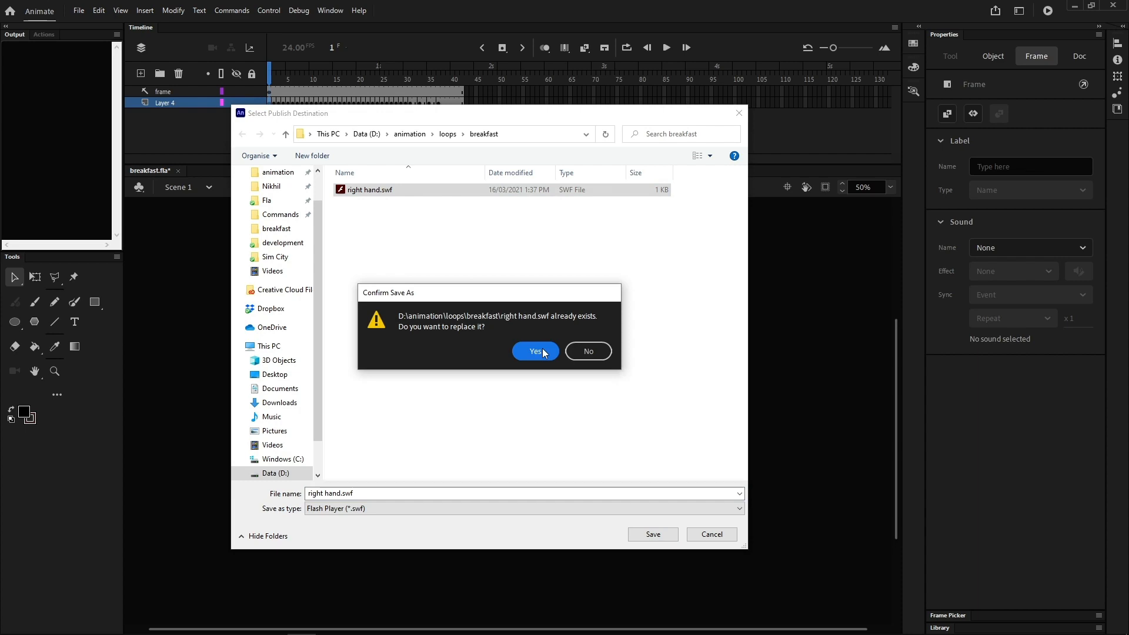
click(535, 352)
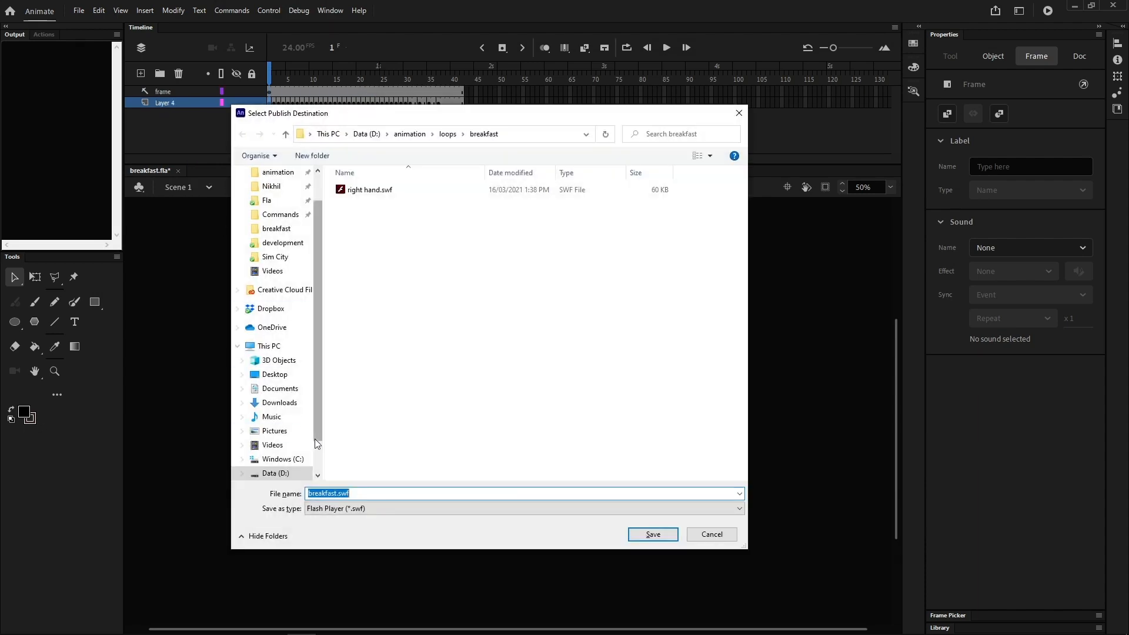
Step: Save the left hand layer as left hand.swf beside right hand.swf, then check it in Explorer
text(left ha)
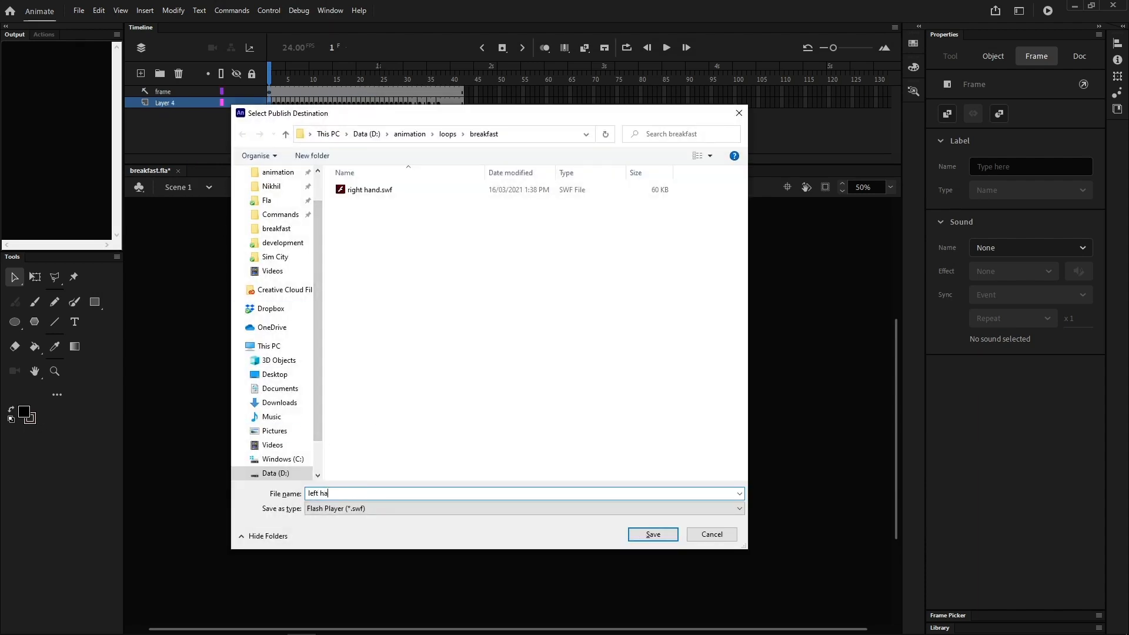
click(651, 534)
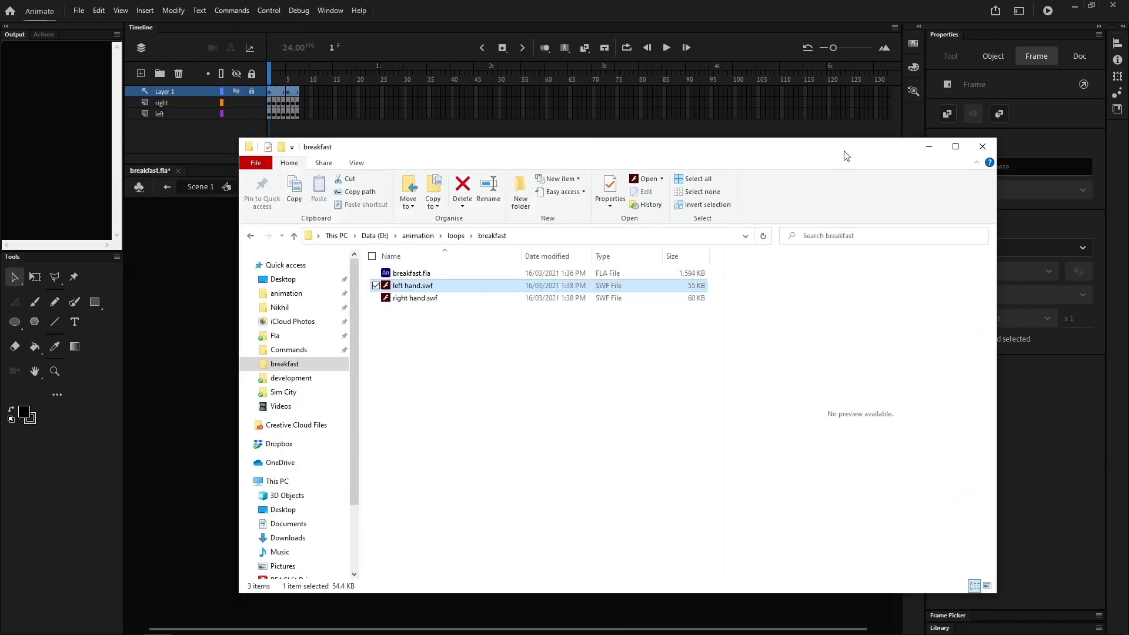
click(981, 148)
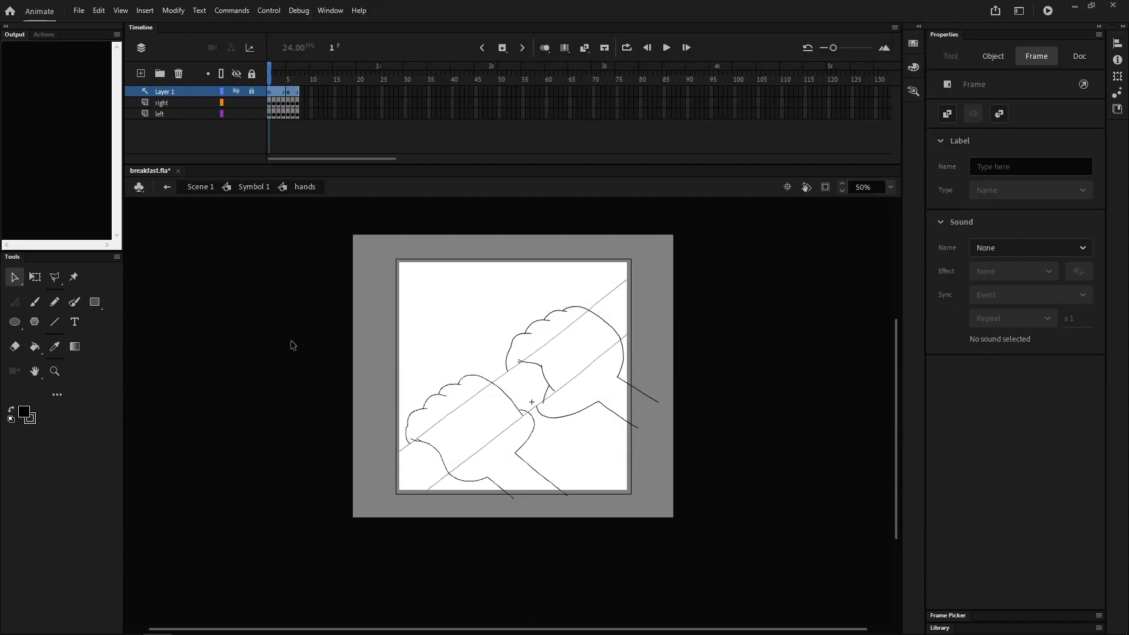